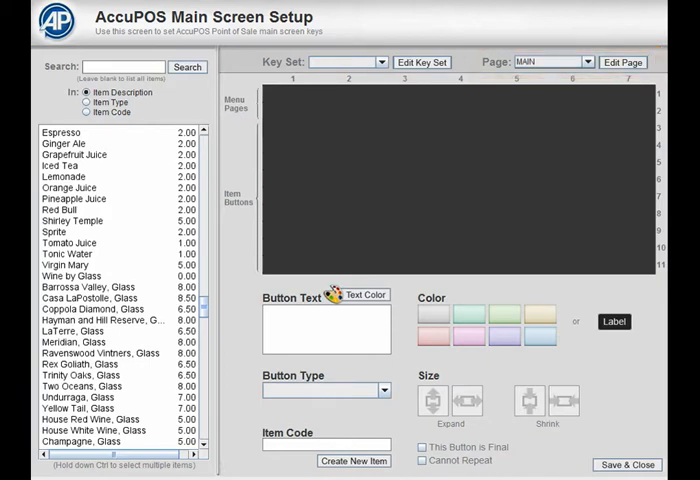
Step: Create a new menu page named 'Beverages' from the Page list's Create New option
click(580, 62)
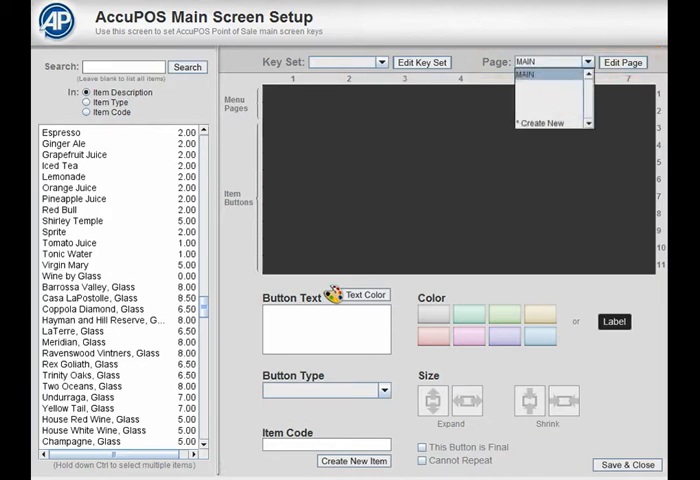
click(622, 62)
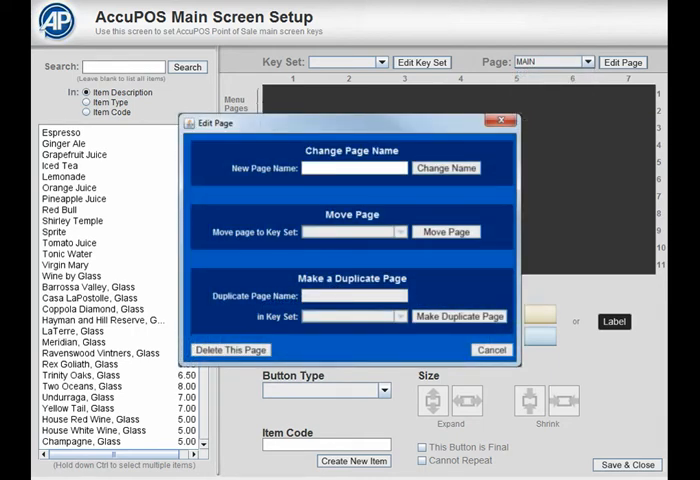
text(Beverages)
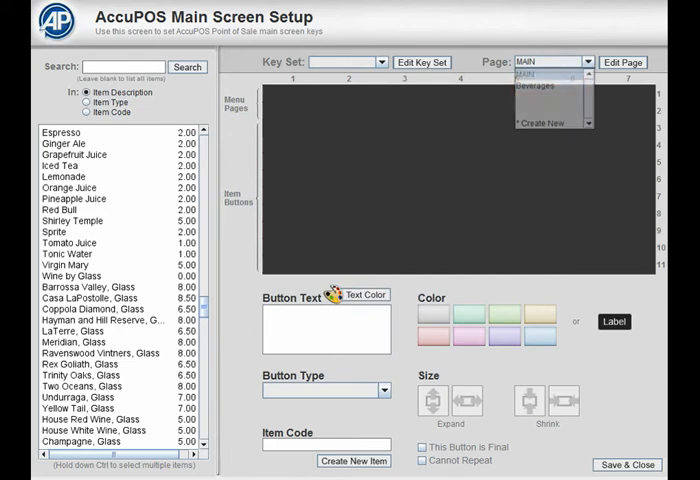
Step: Add a button to the MAIN page grid with Button Text 'Beverages'
click(564, 60)
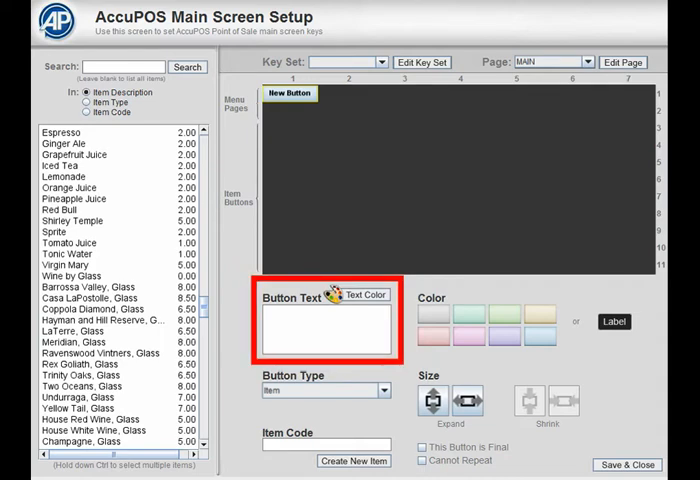
text(Beverages)
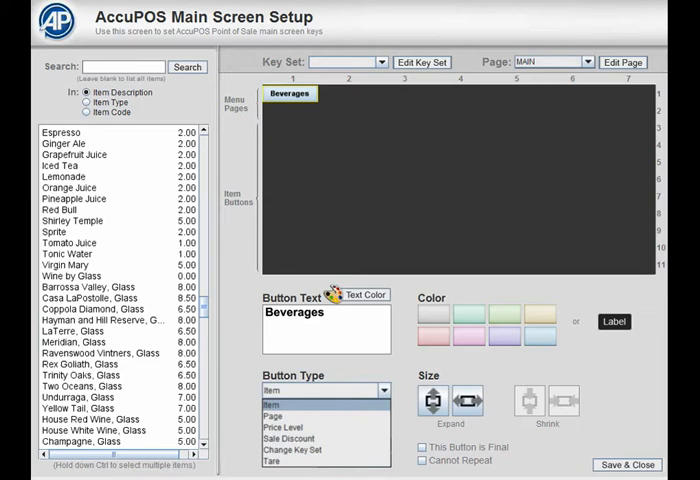
Step: Make the button a Page-type button linked to 'Beverages' and drag it right along the top row
click(280, 416)
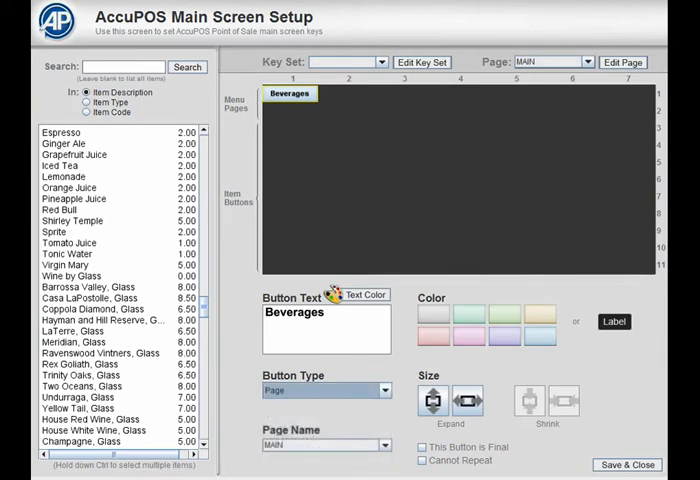
click(380, 444)
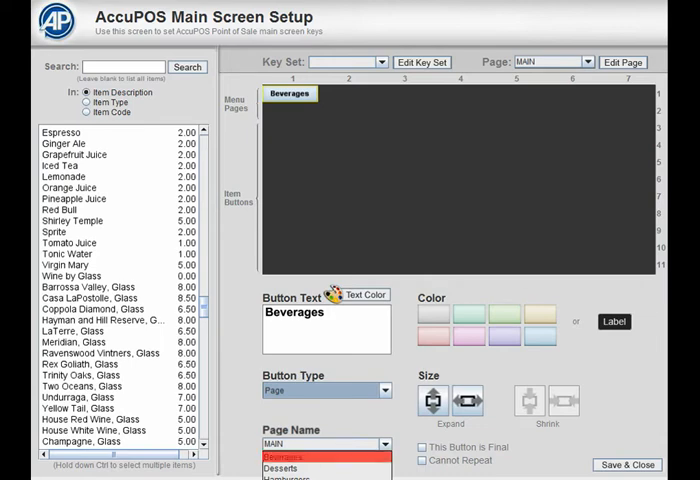
click(310, 456)
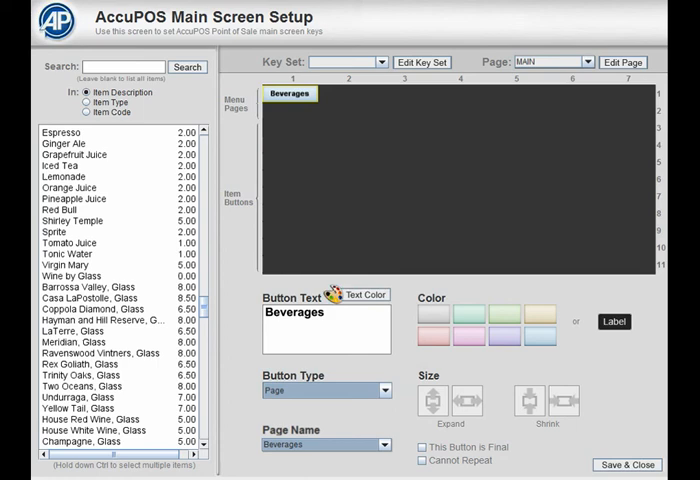
mouse_move(324, 104)
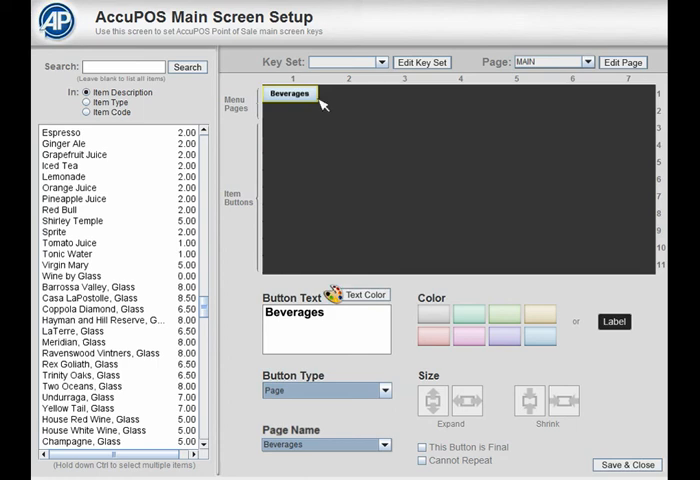
drag(288, 92, 344, 100)
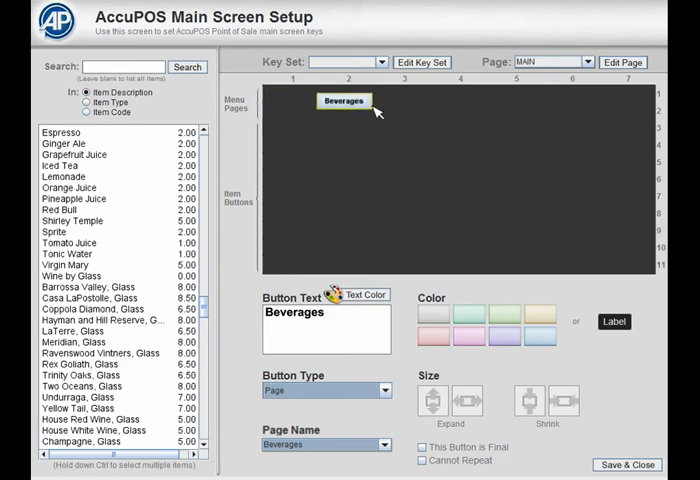